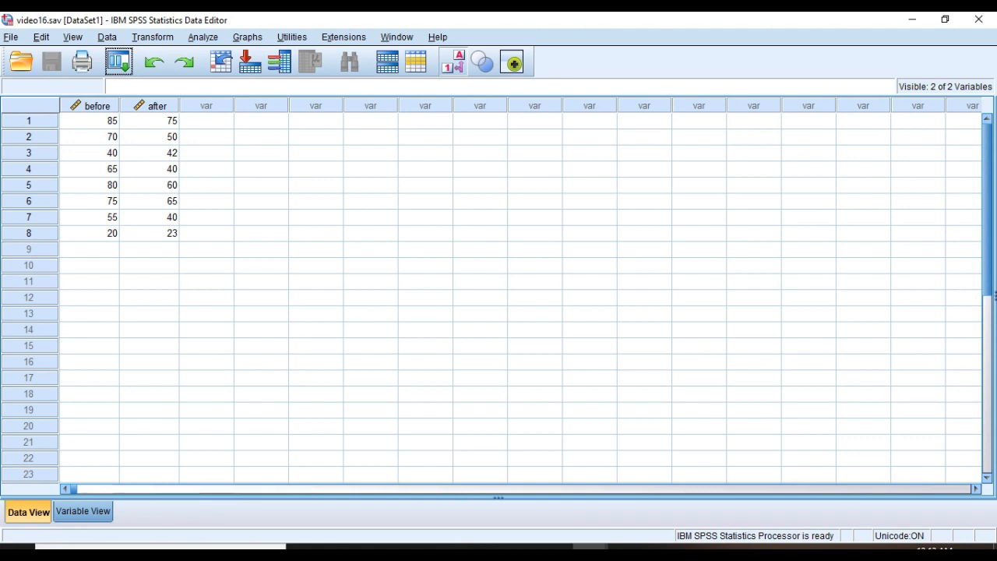
- View the before and after variable definitions (numeric, scale, no decimals)
click(83, 511)
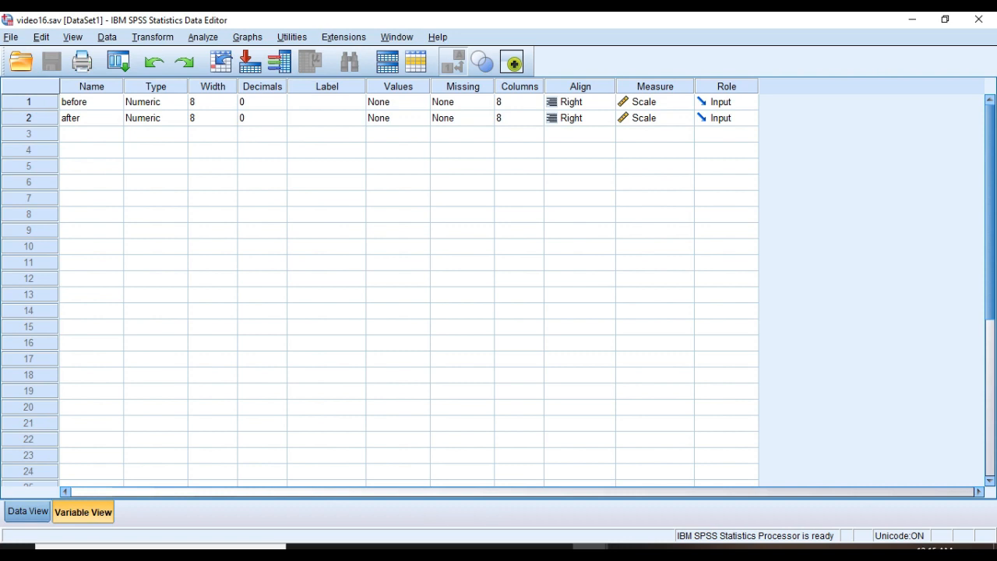
- Confirm before keeps the Scale measurement level and return to the data values
click(28, 512)
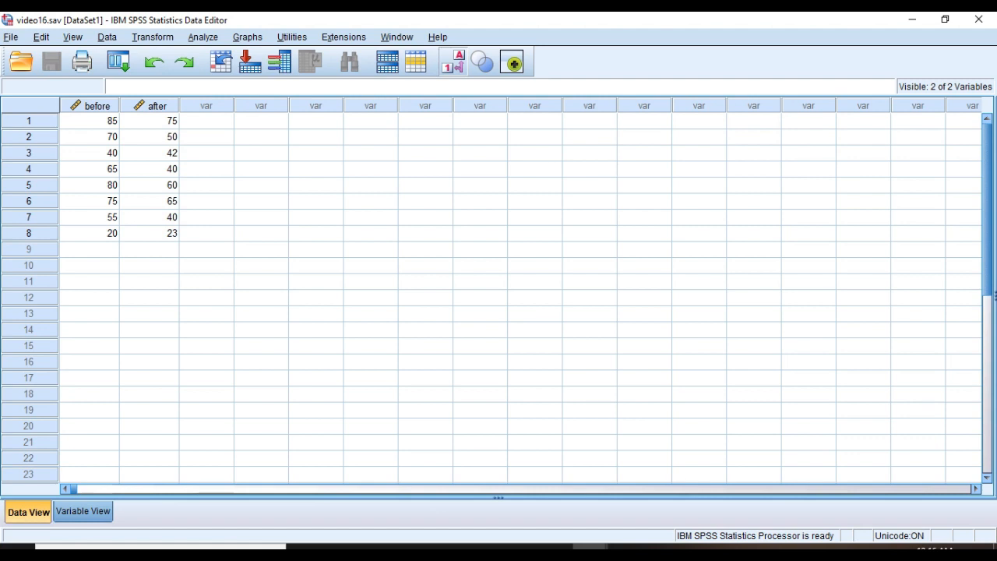
click(83, 511)
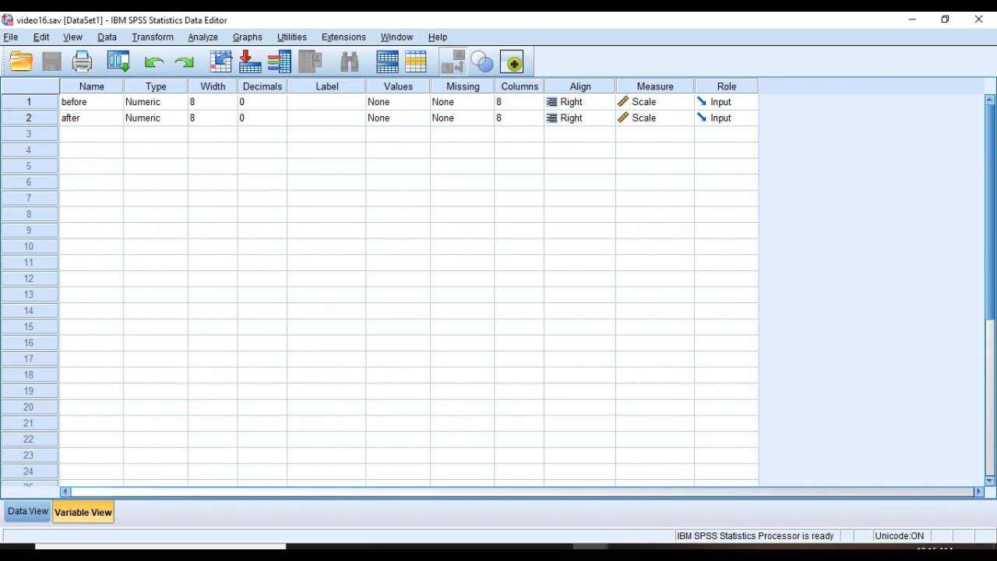
click(684, 103)
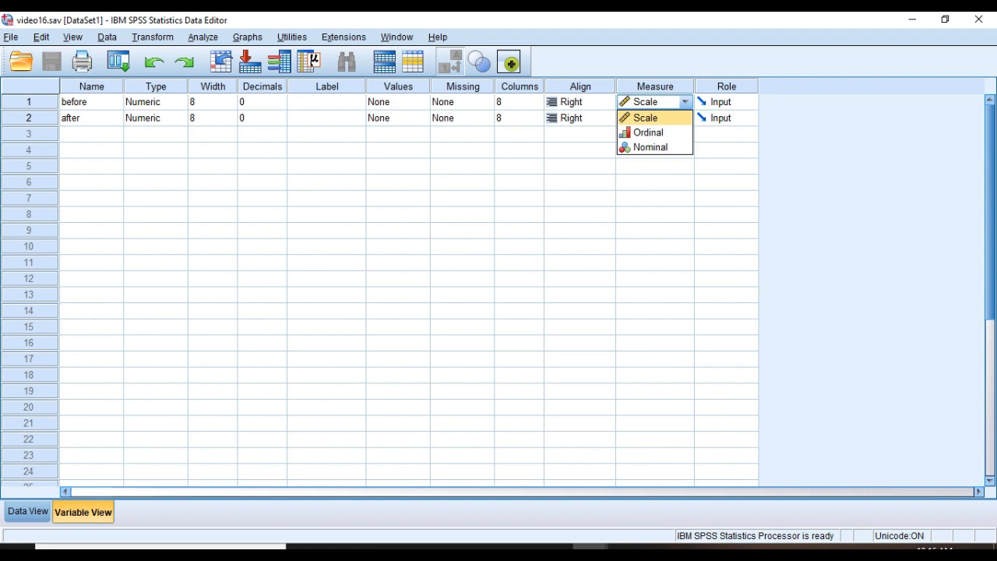
click(645, 119)
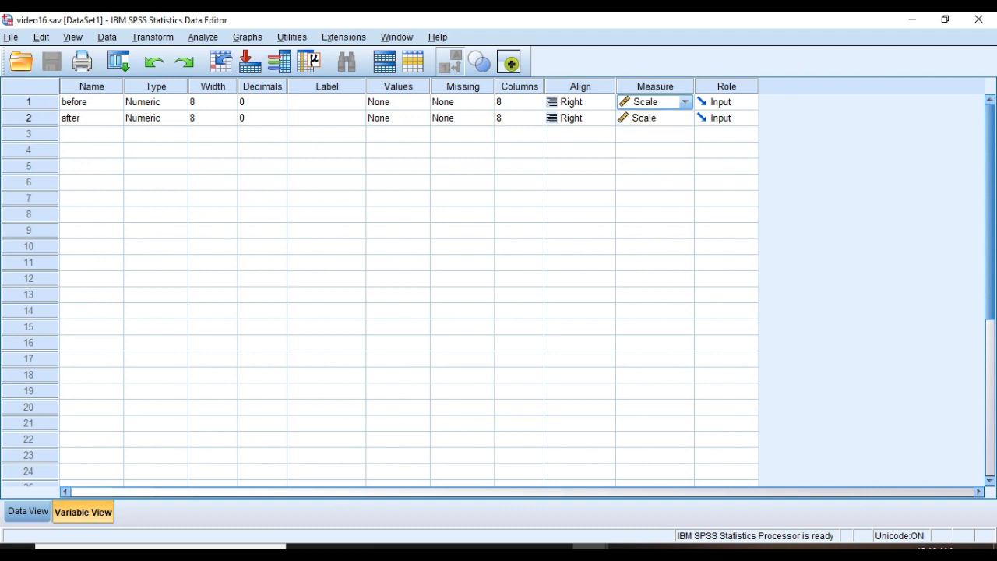
click(606, 165)
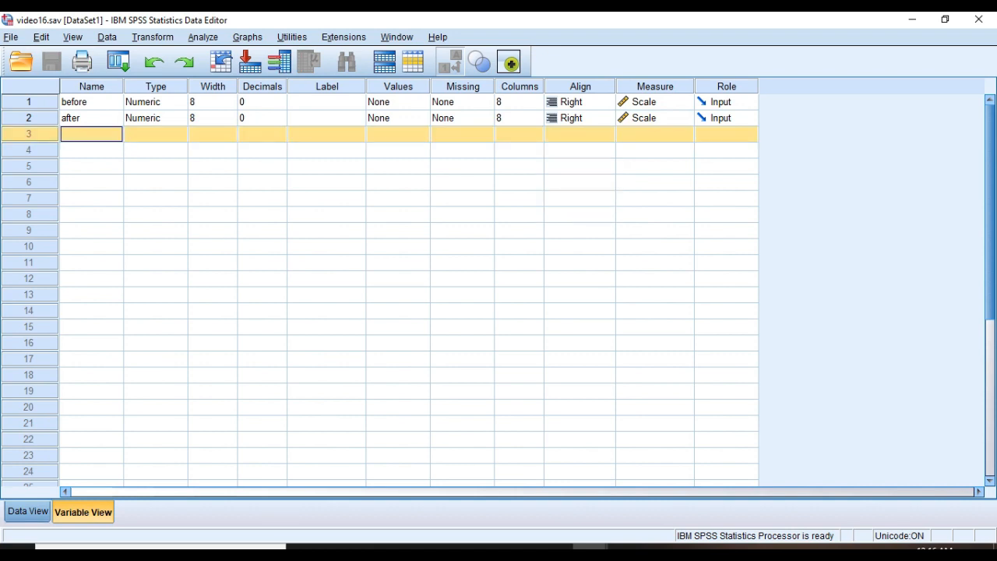
click(26, 511)
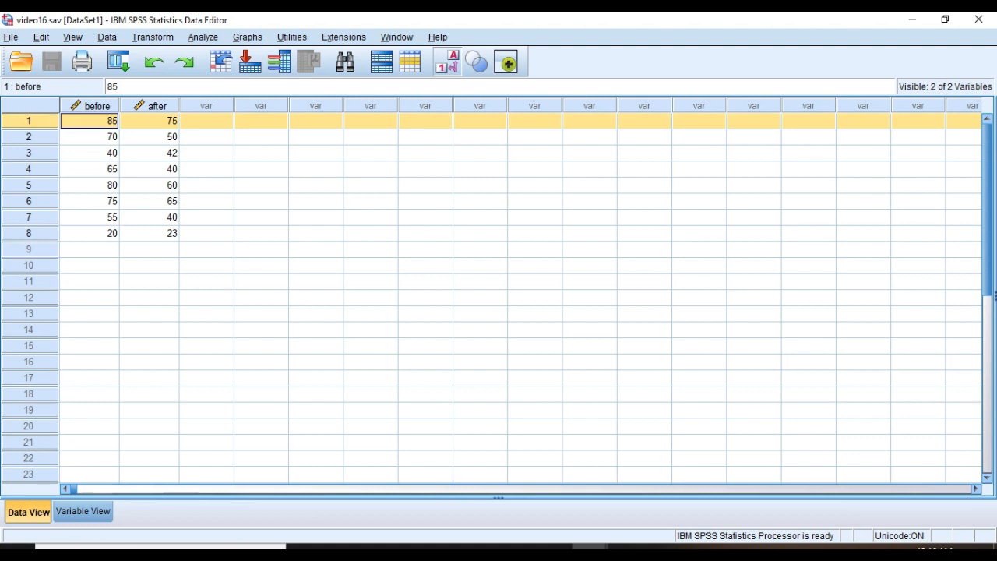
click(90, 137)
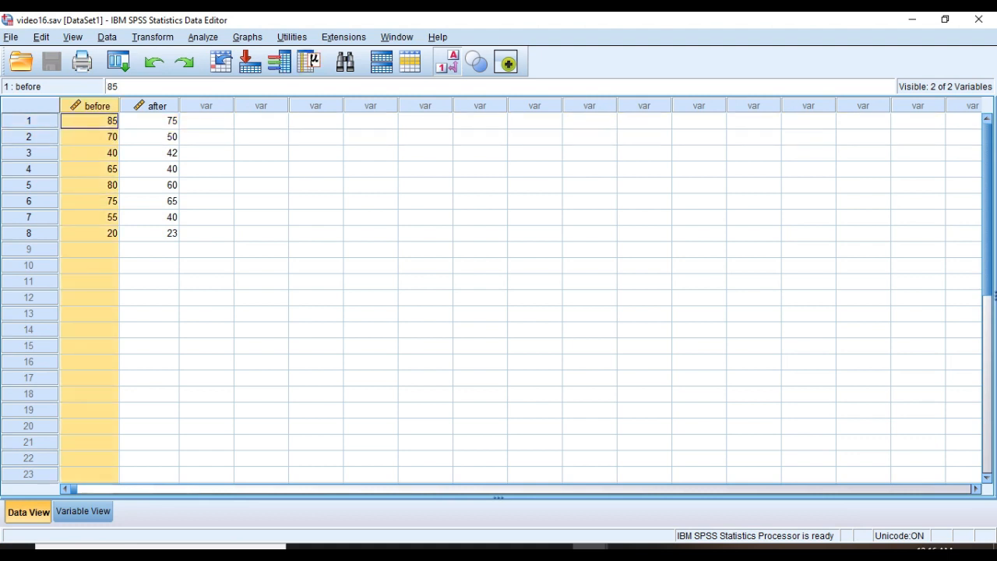
click(149, 120)
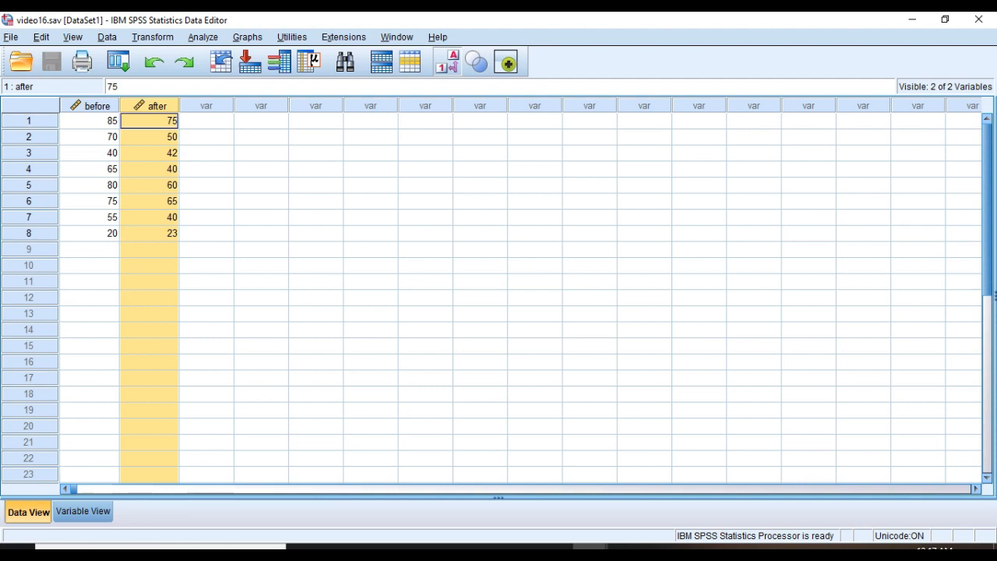
click(88, 249)
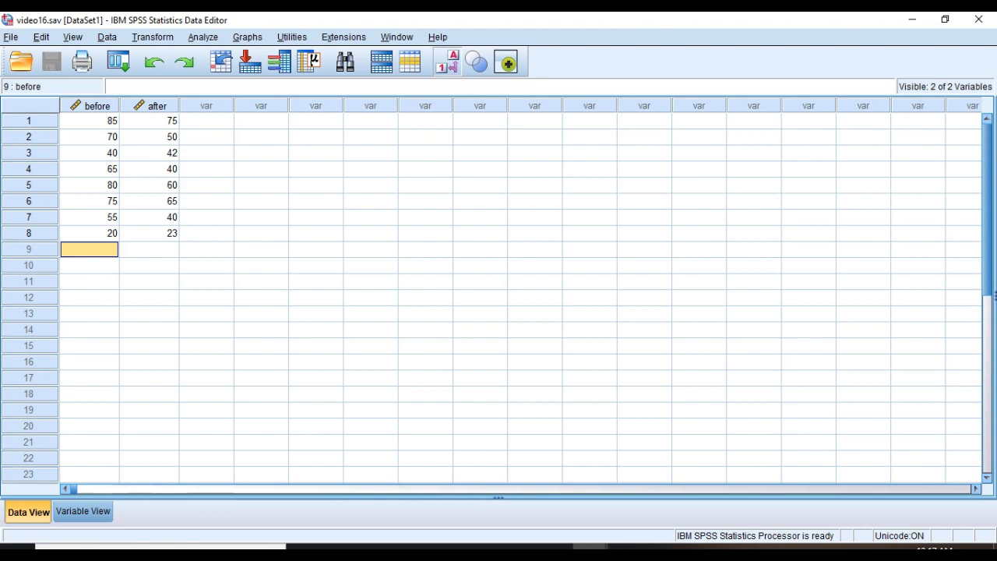
- Start computing a new target variable named diff
click(153, 37)
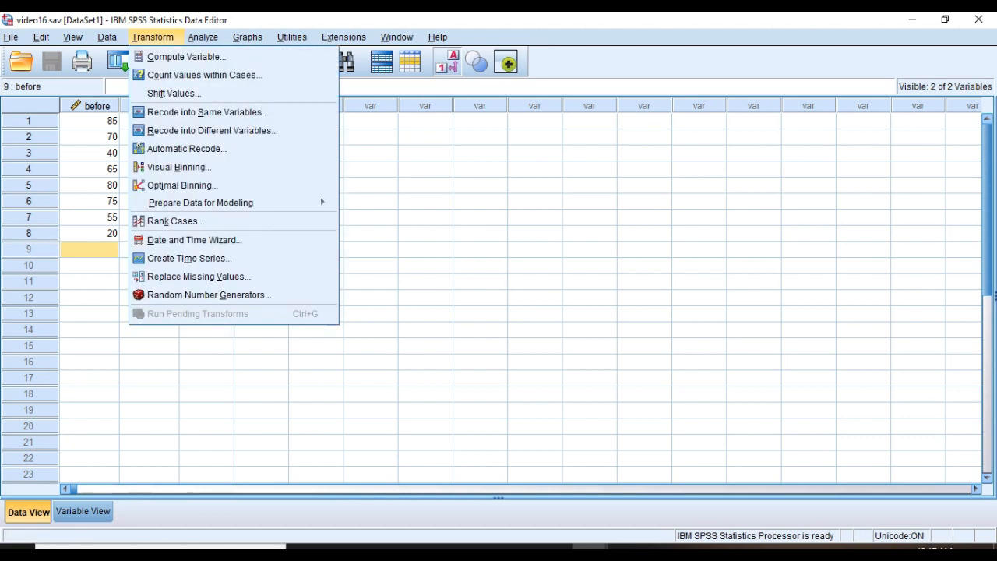
mouse_move(186, 56)
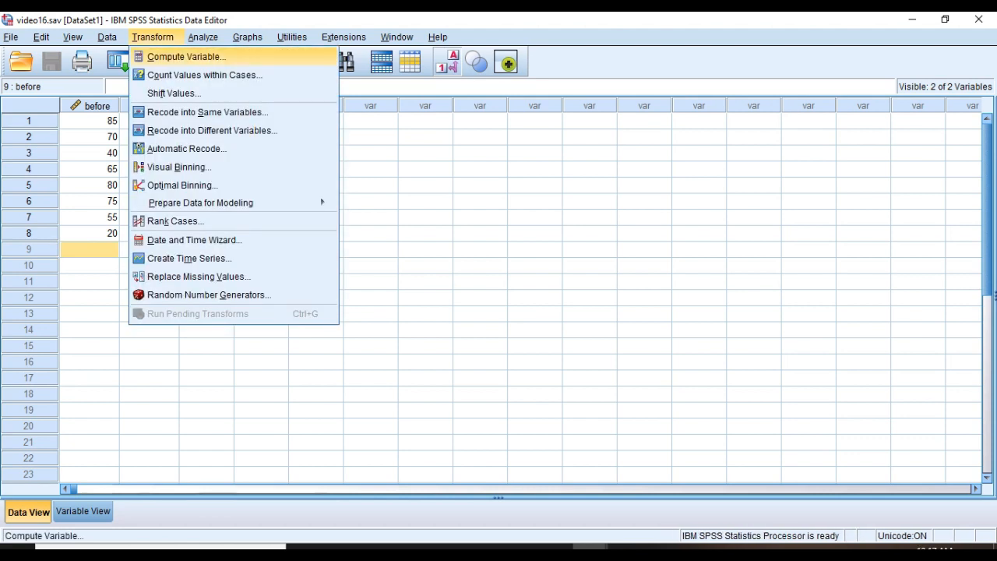
click(187, 56)
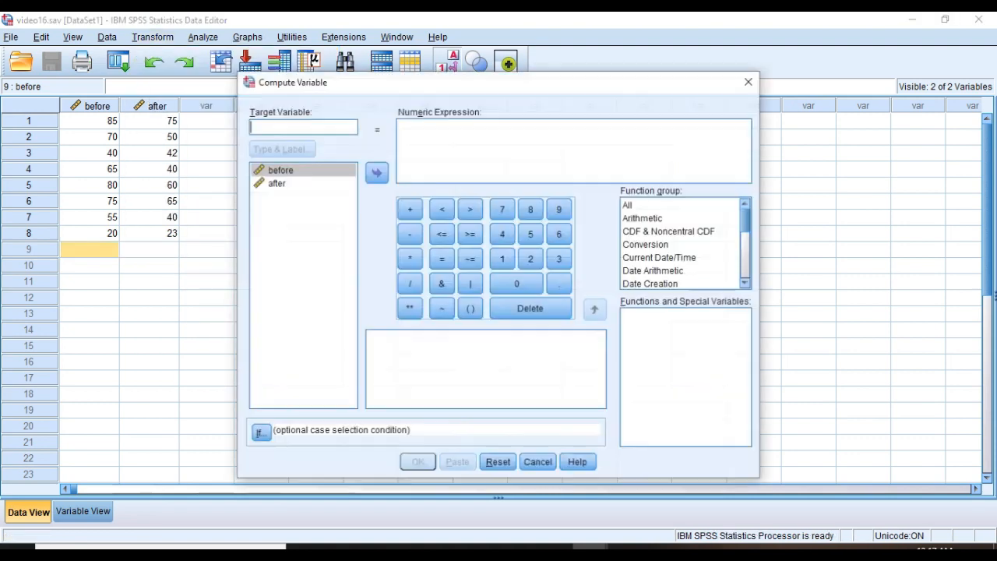
click(277, 182)
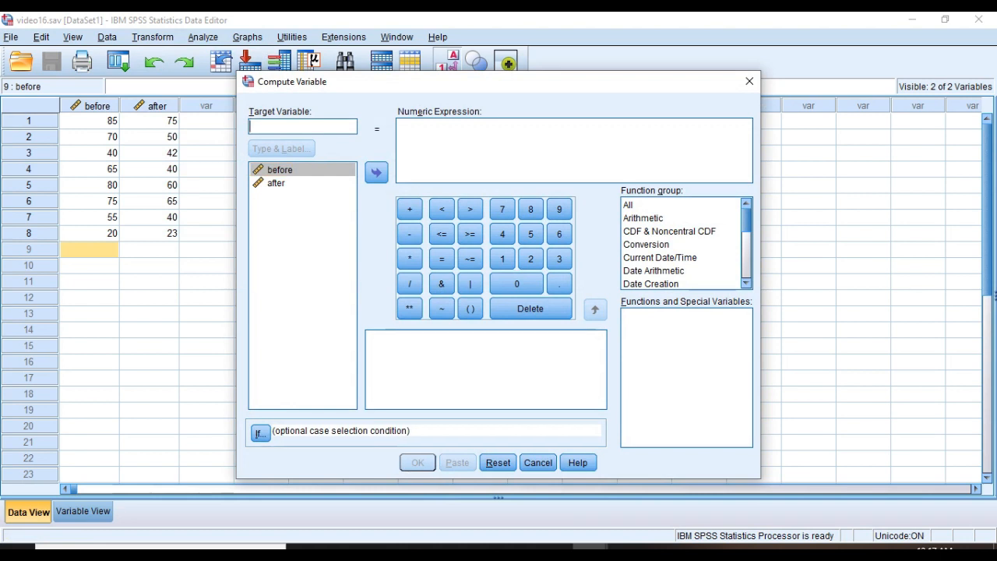
click(302, 124)
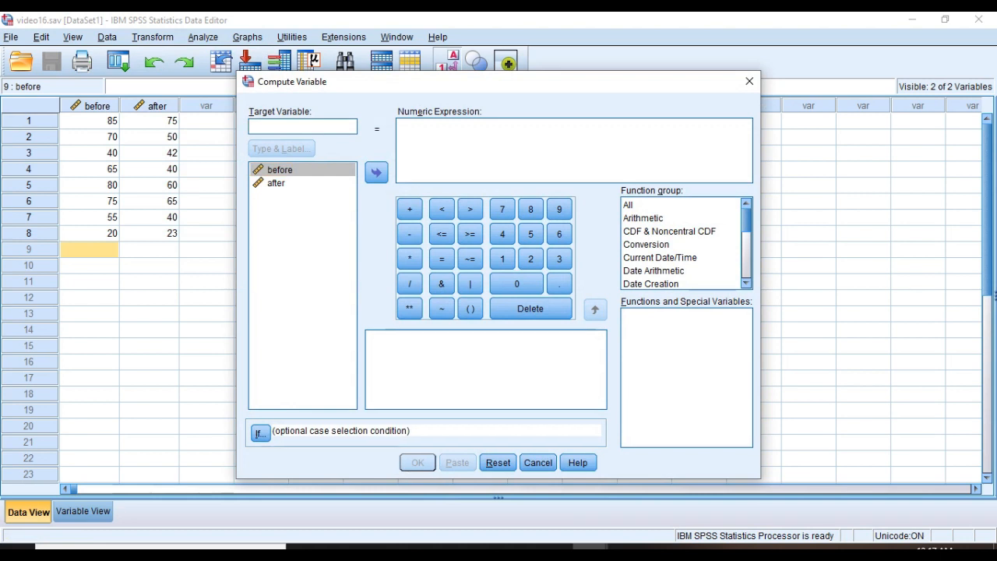
text(difference)
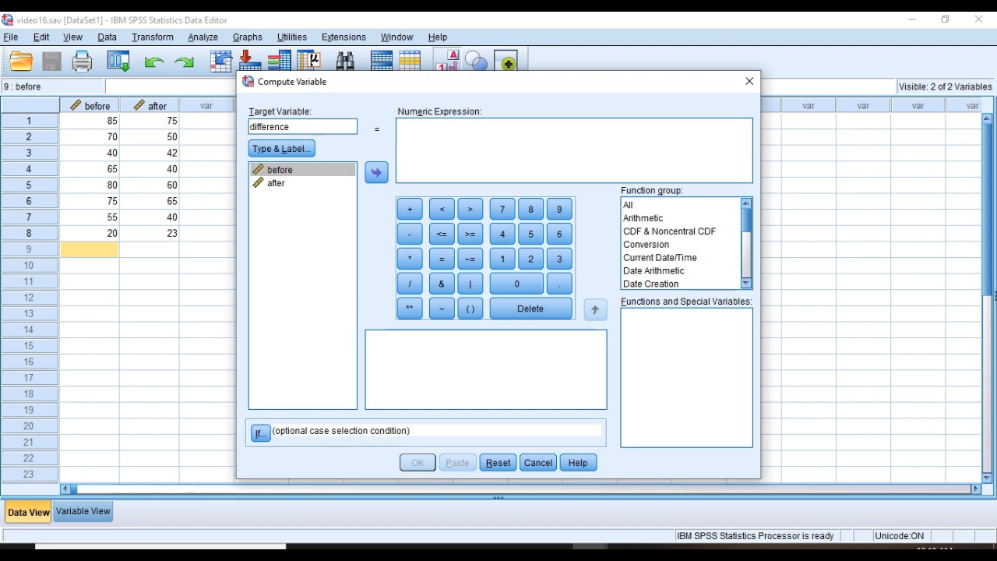
- Define the expression before - after and compute the difference variable for all cases
click(375, 172)
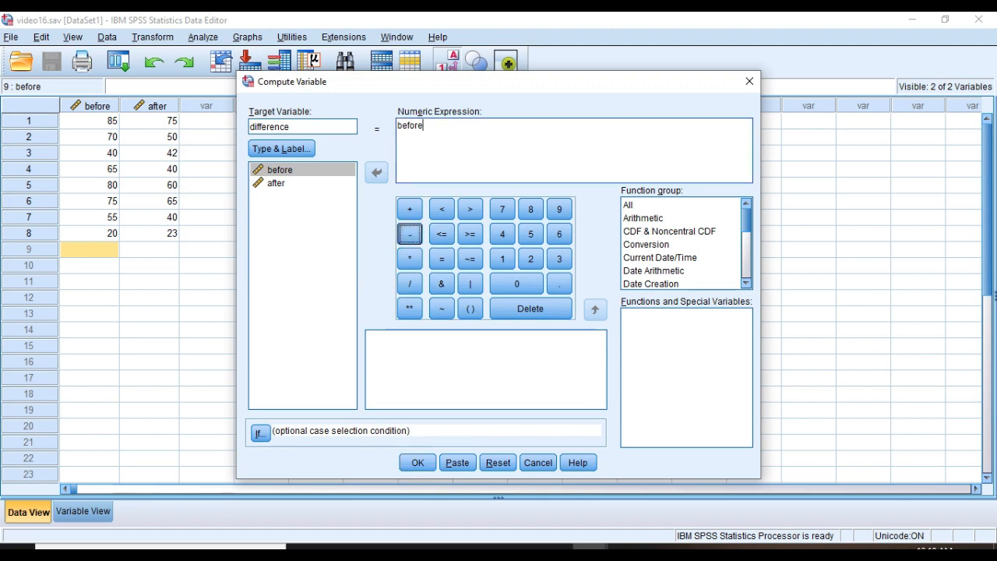
click(408, 234)
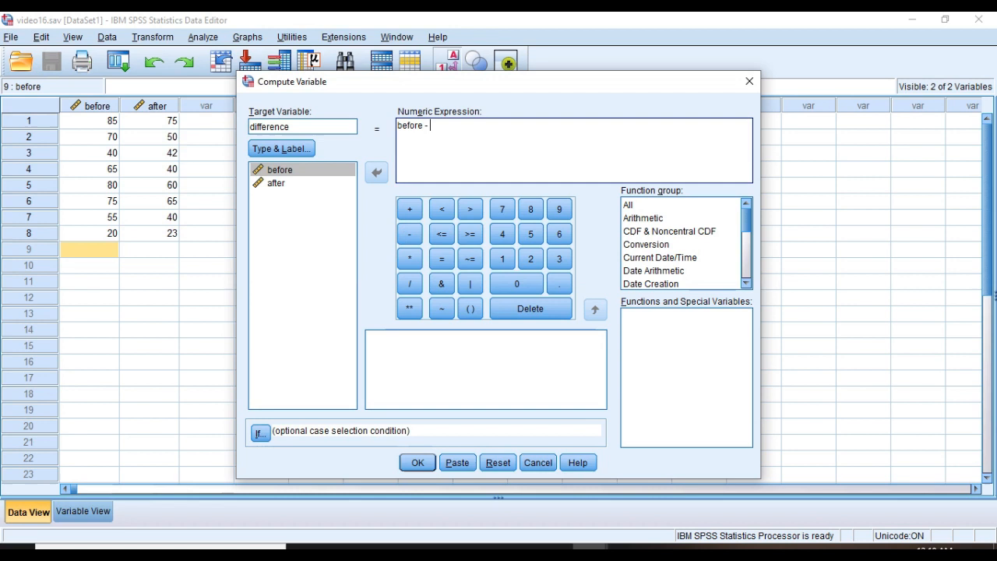
click(276, 183)
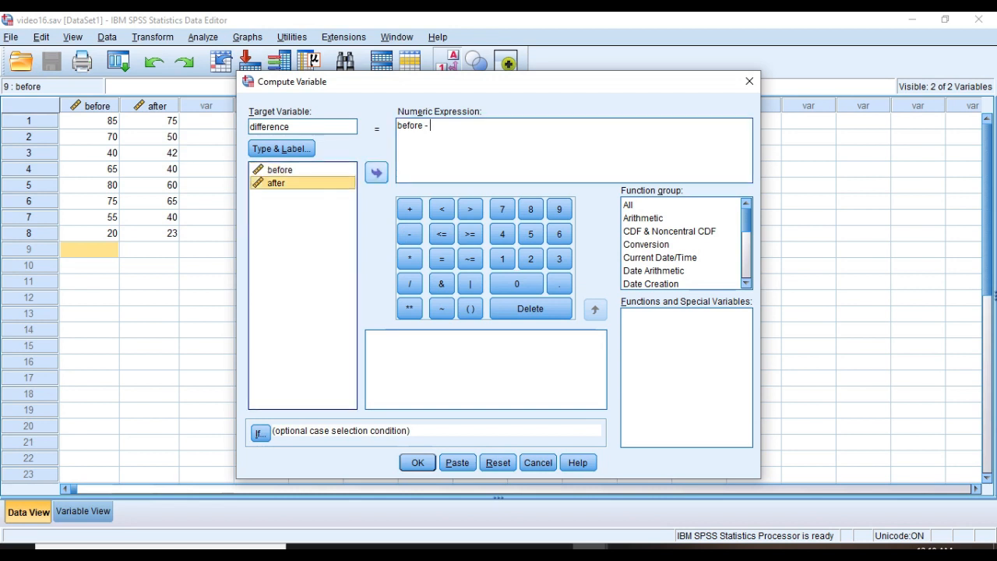
click(377, 171)
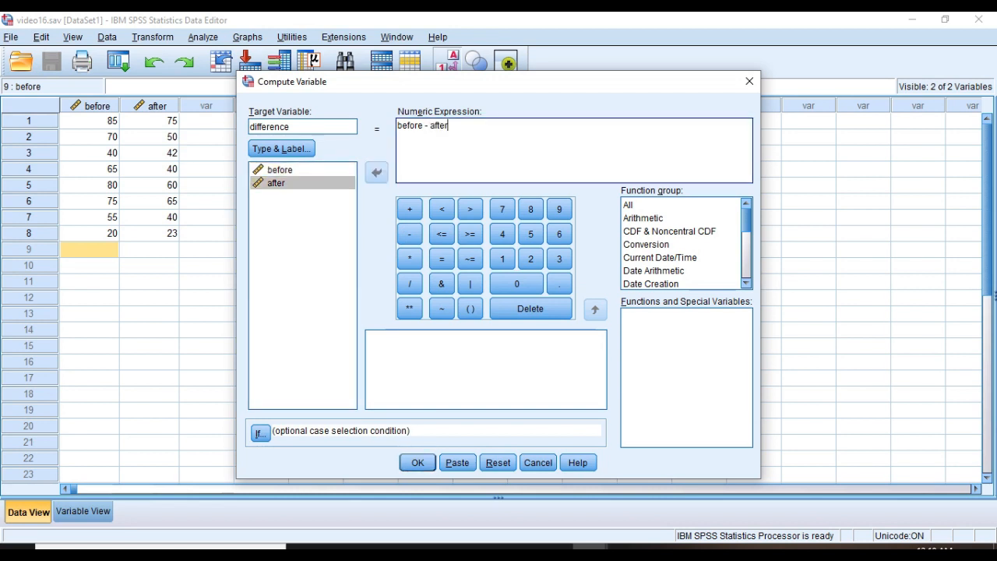
click(418, 461)
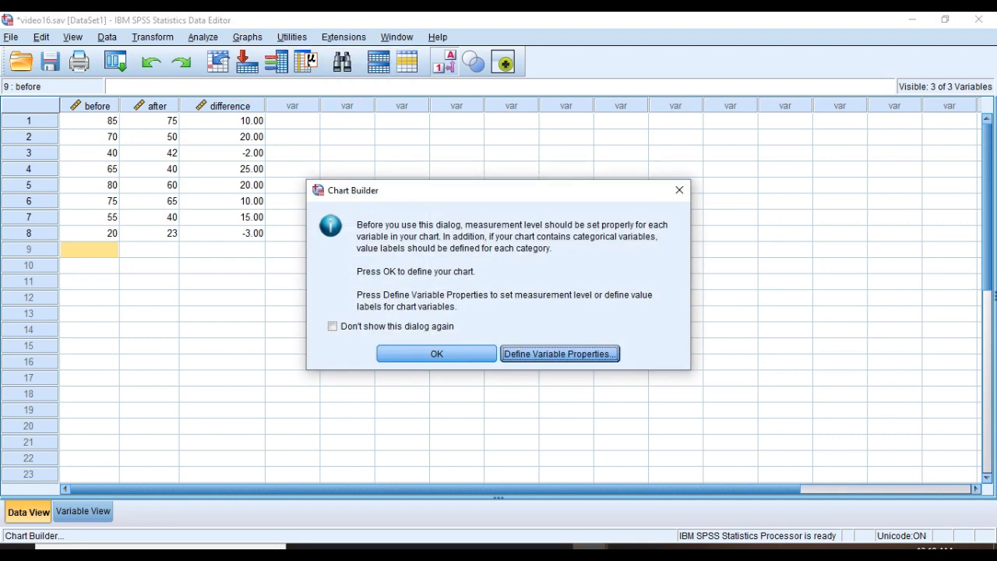
- Build a one-dimensional boxplot of the difference variable in Chart Builder
click(436, 353)
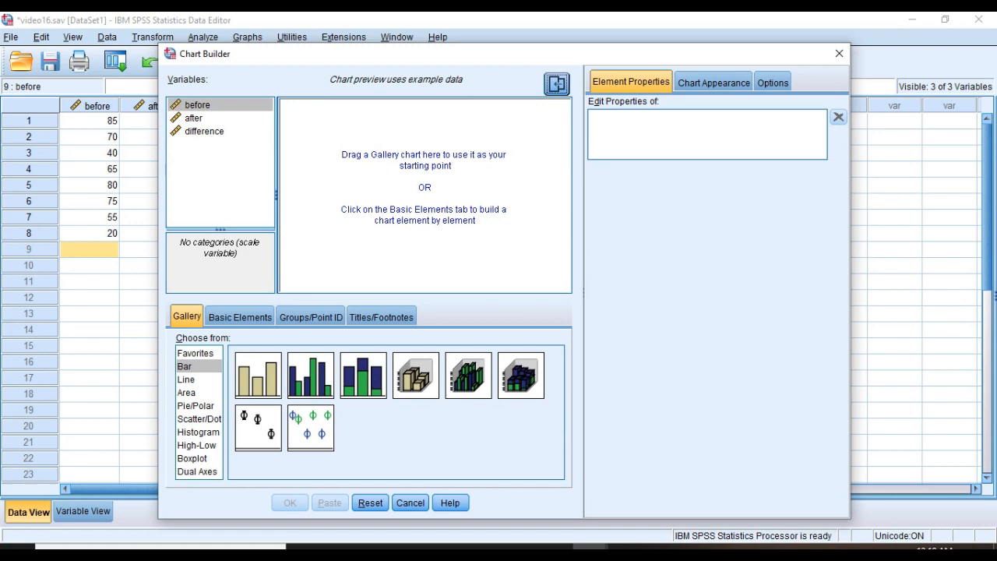
click(193, 458)
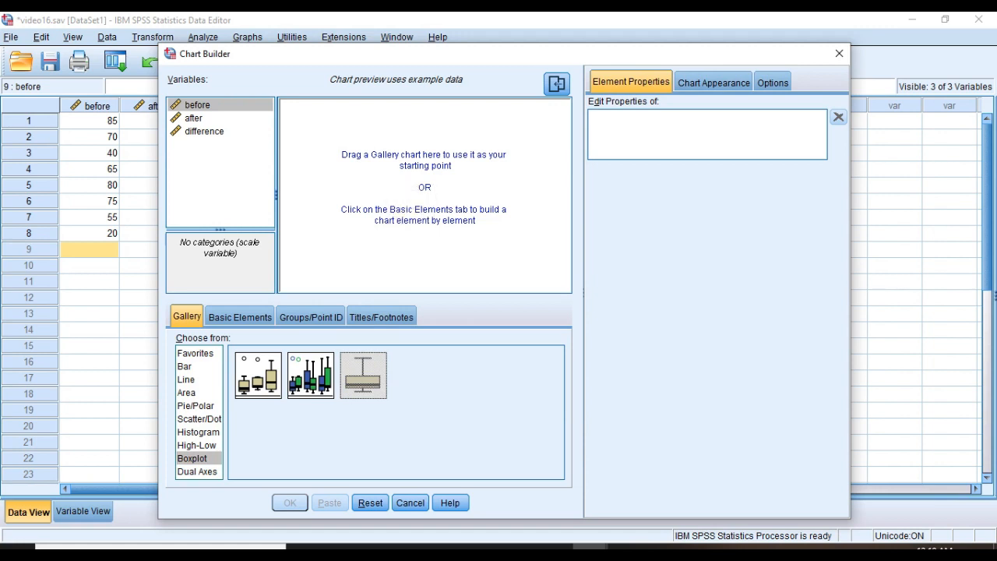
drag(361, 374, 402, 194)
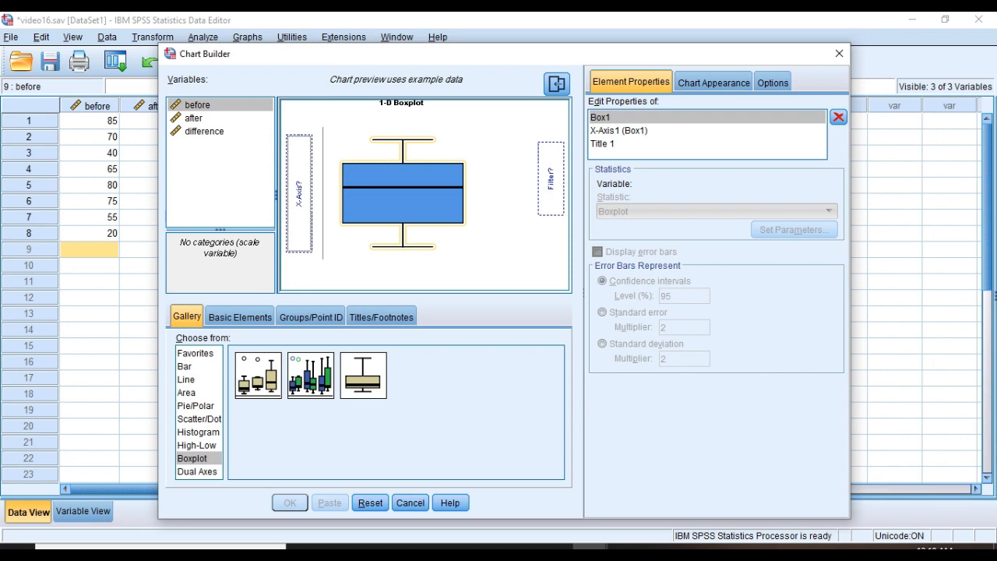
click(204, 131)
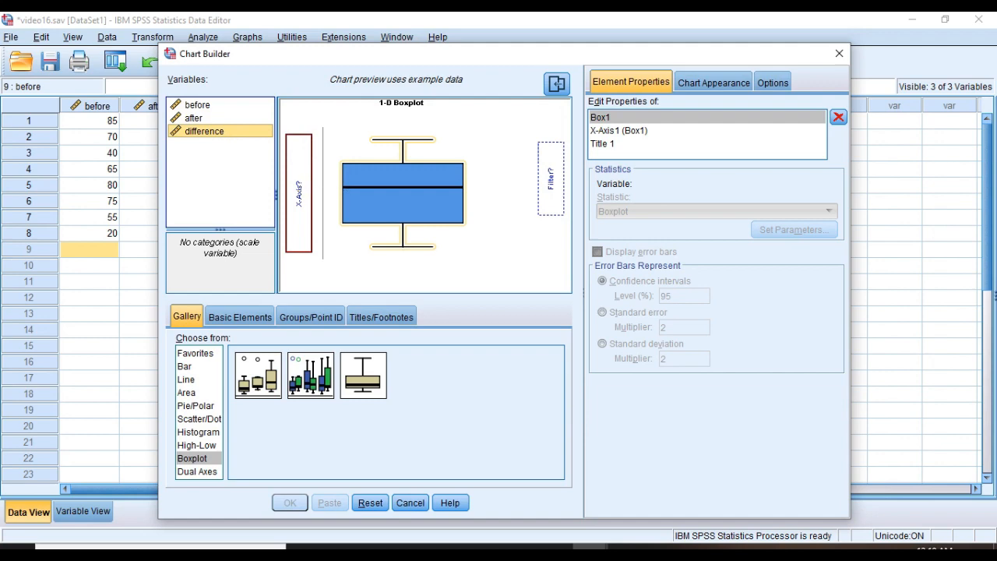
drag(205, 131, 299, 190)
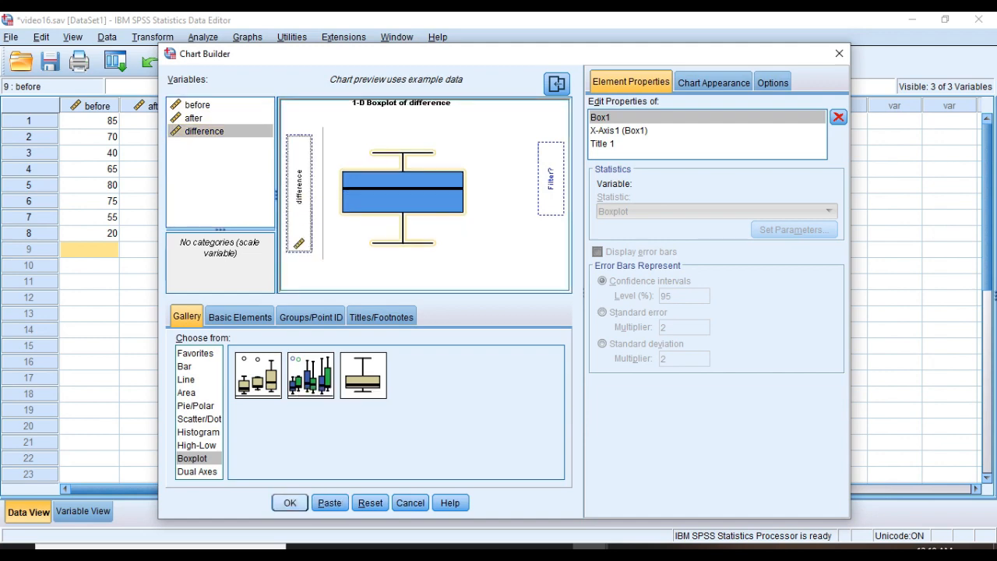
click(289, 502)
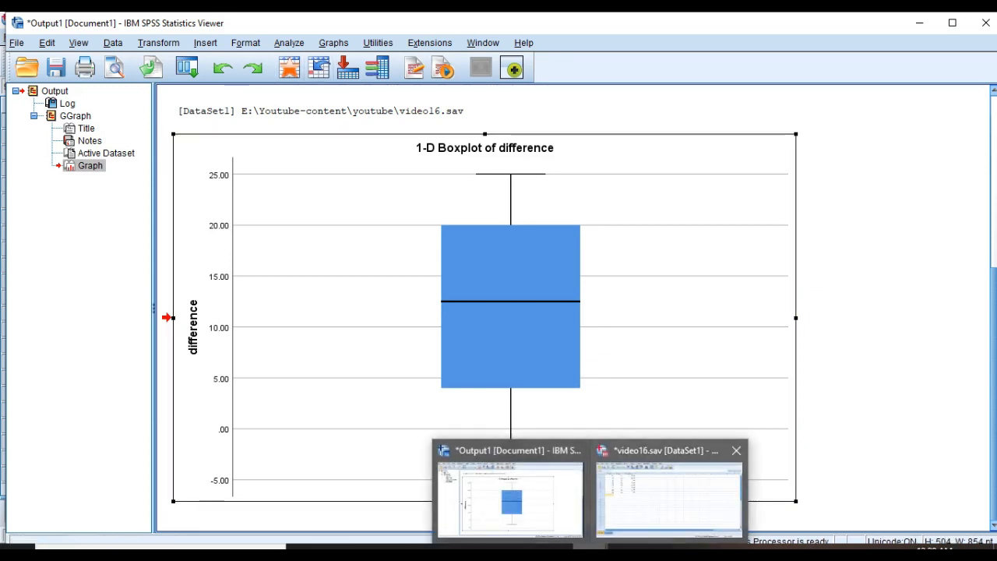
- Return from the boxplot output to the data sheet
click(668, 499)
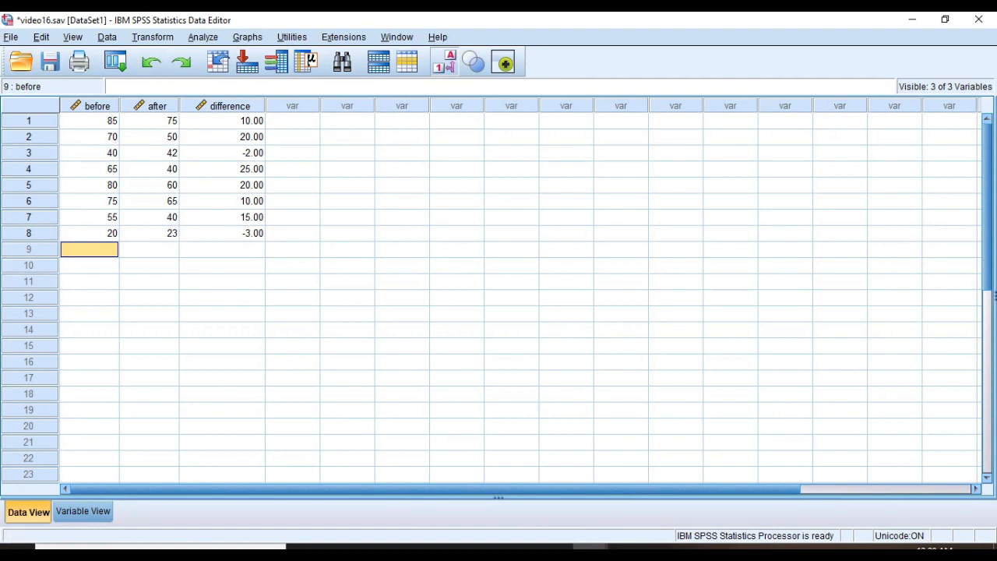
- Start the legacy nonparametric test for two related samples
click(203, 38)
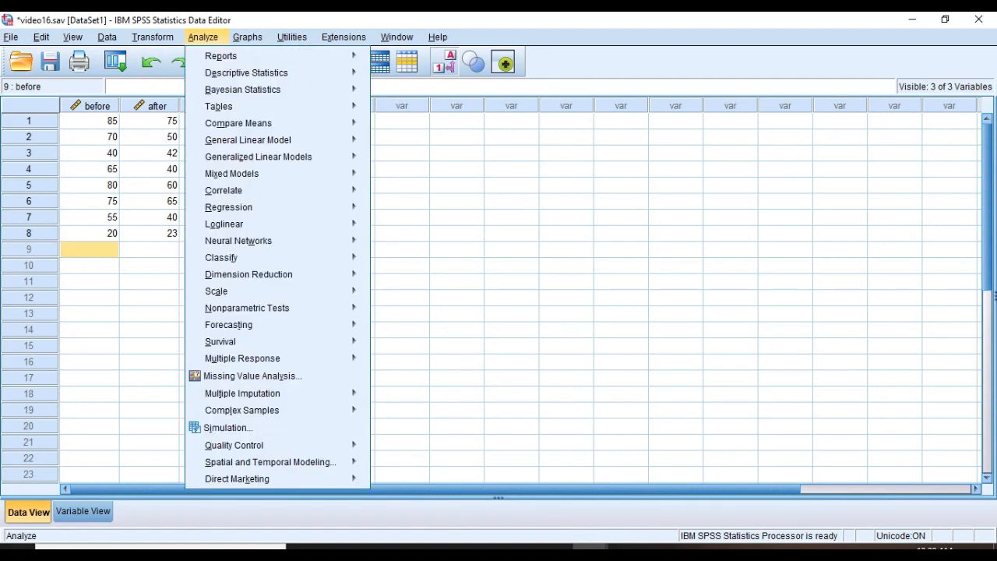
mouse_move(278, 309)
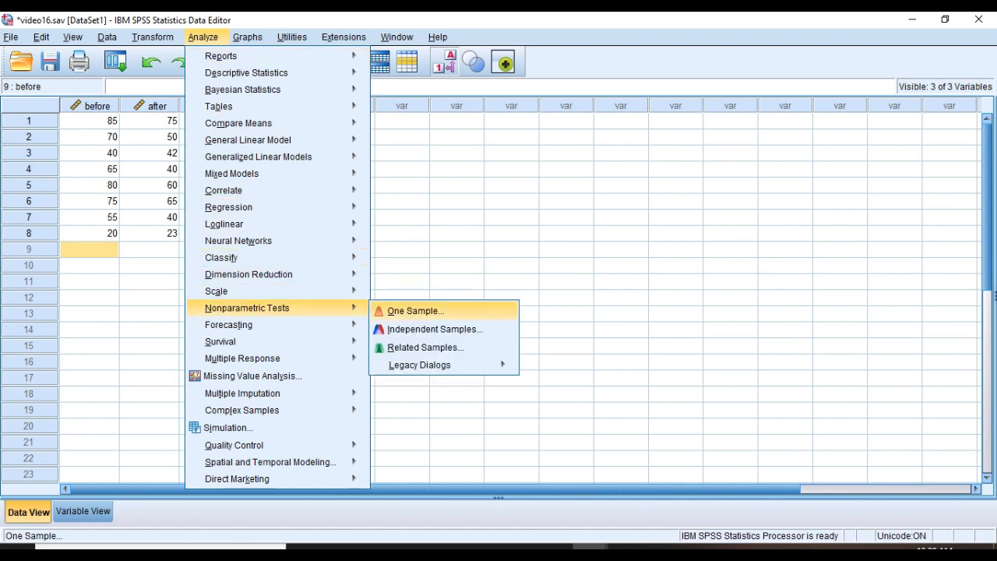
click(420, 365)
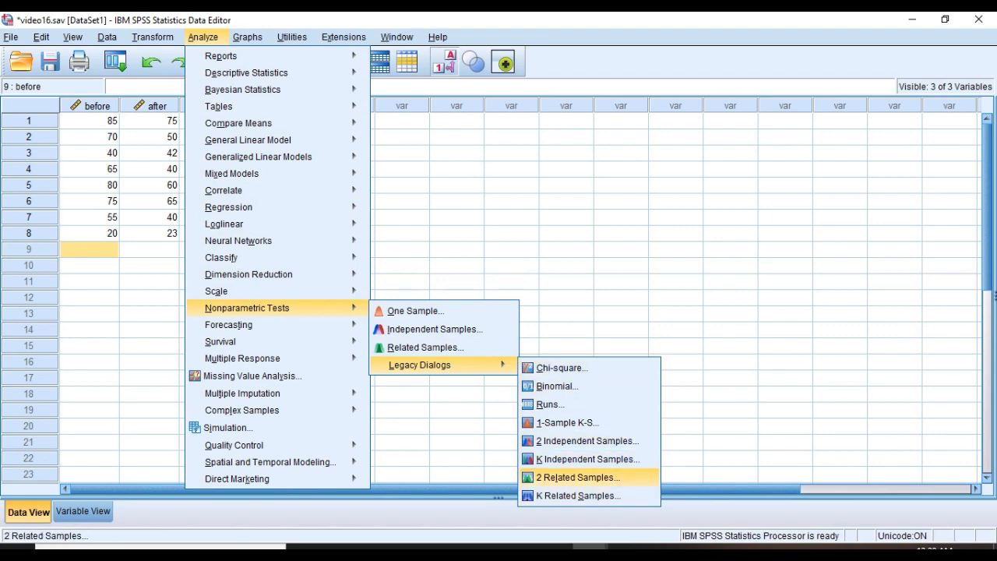
click(576, 476)
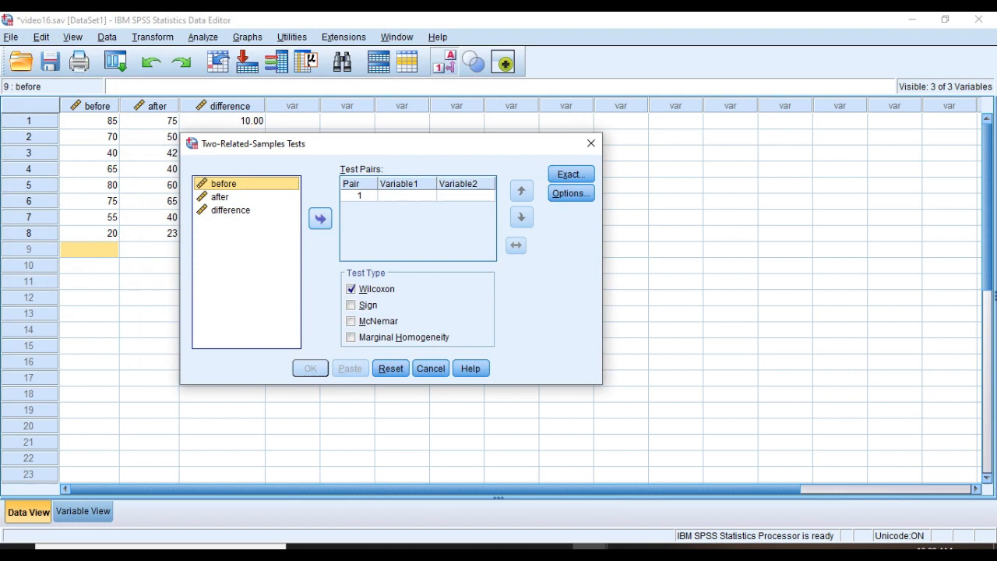
- Pair before with after for the Wilcoxon test and request descriptive statistics
click(320, 218)
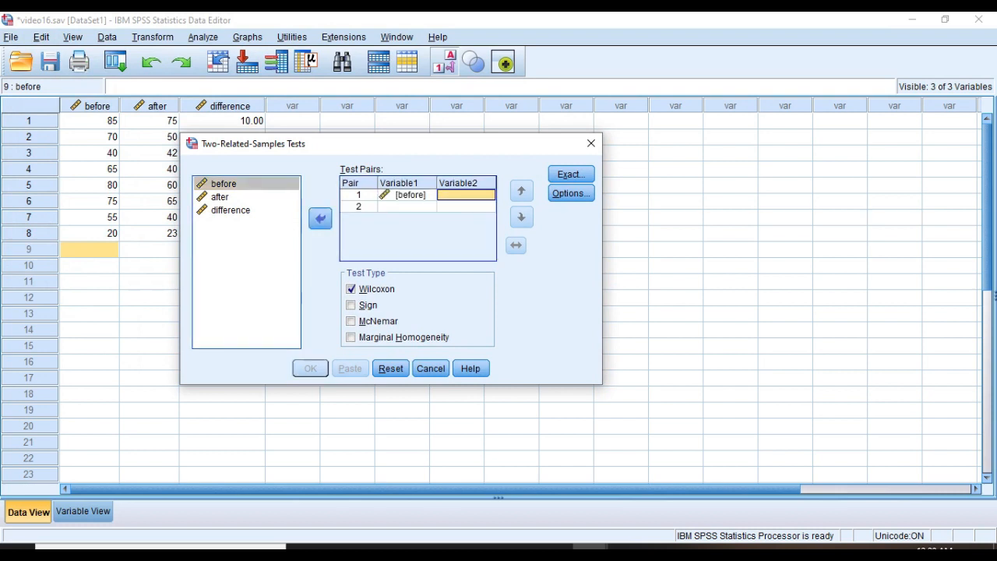
click(219, 197)
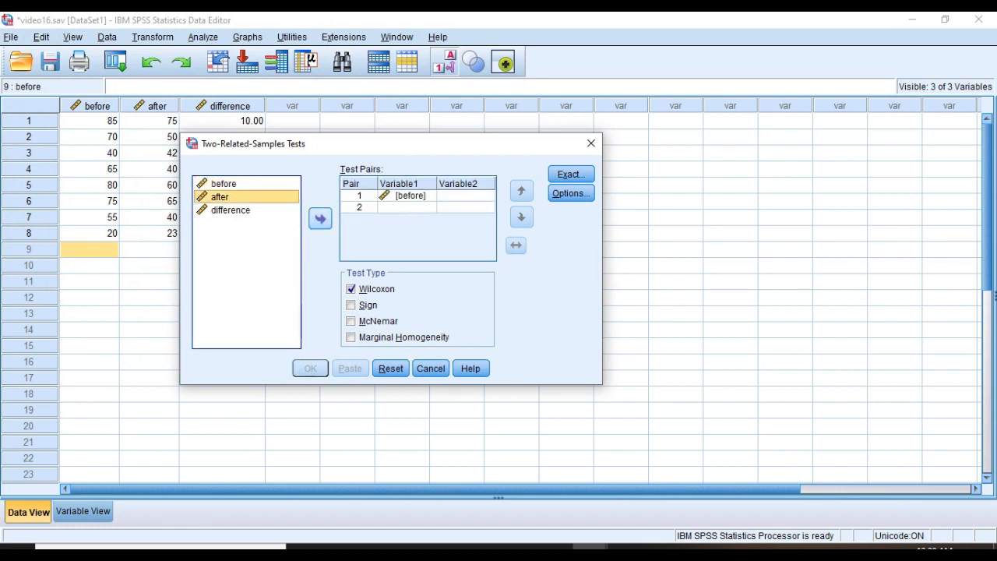
click(320, 218)
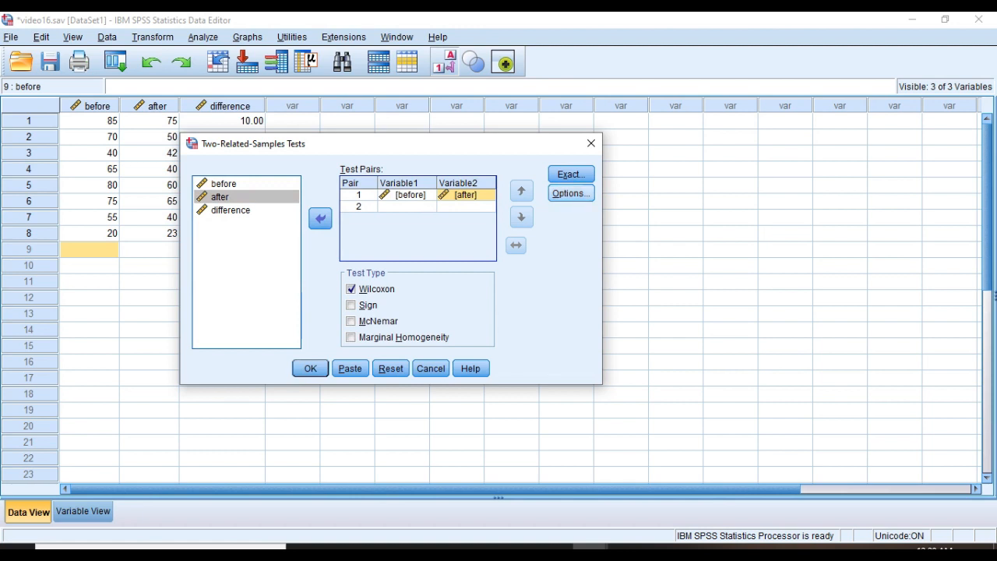
click(570, 193)
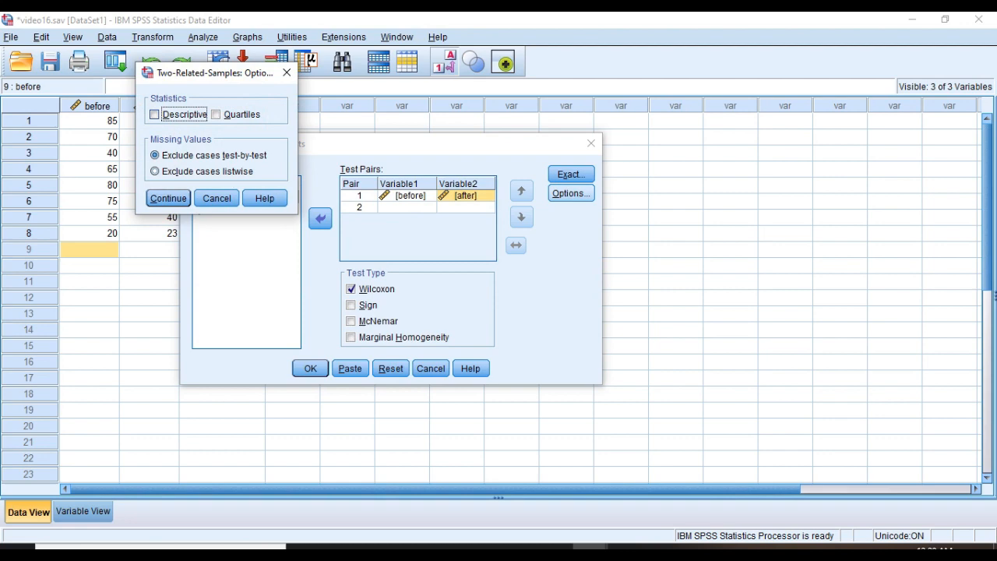
click(154, 115)
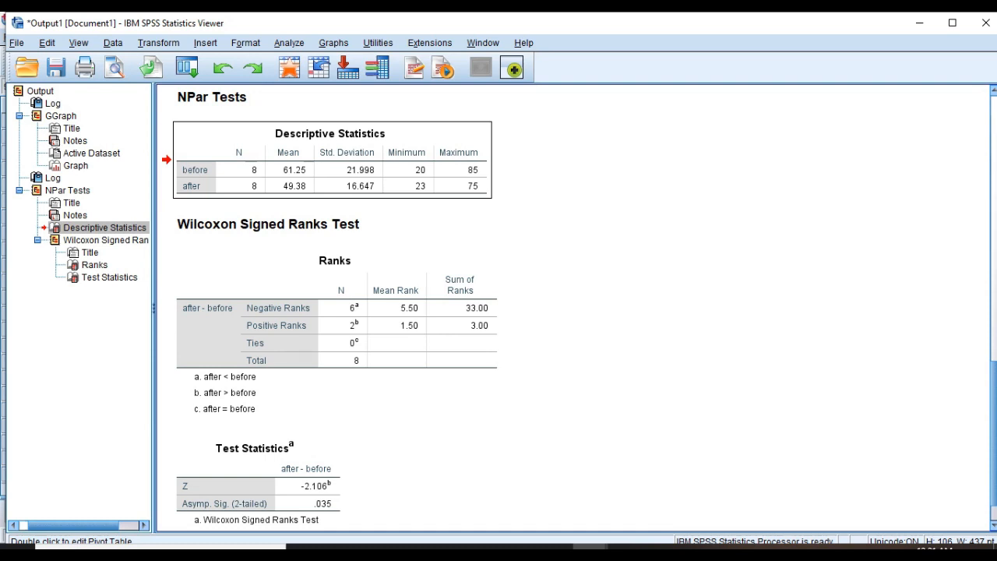
- Jump to the Wilcoxon Ranks table in the output
click(95, 265)
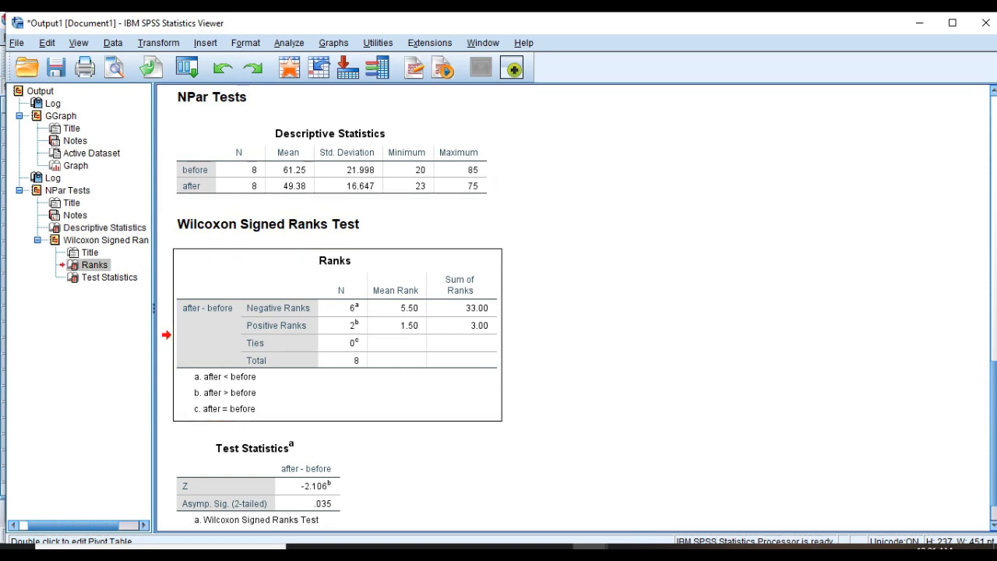